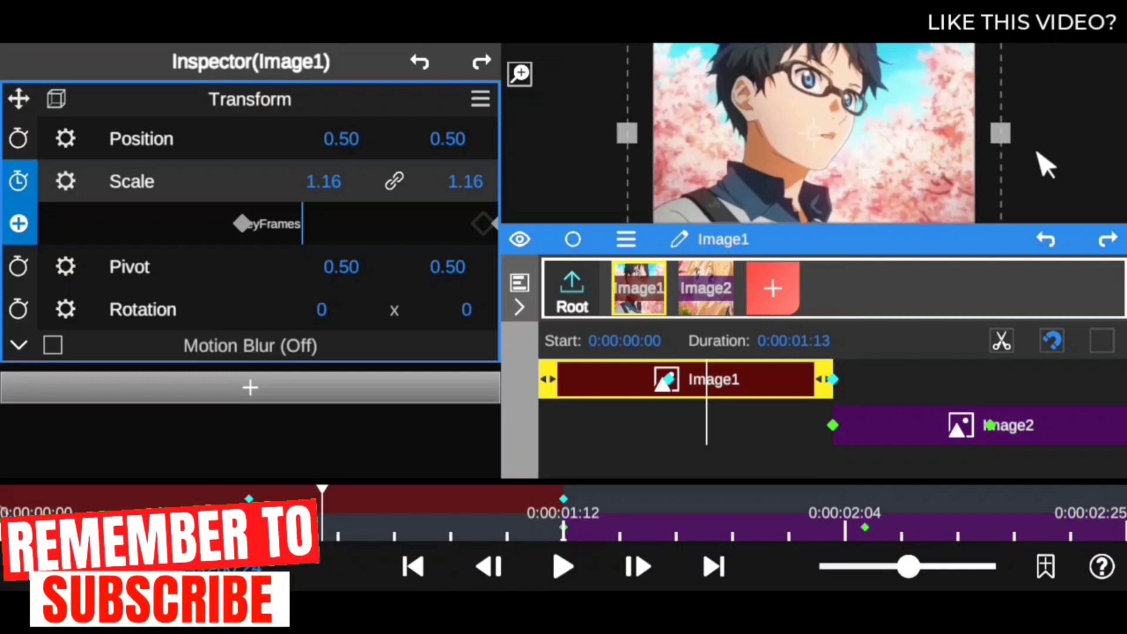
mouse_move(708, 456)
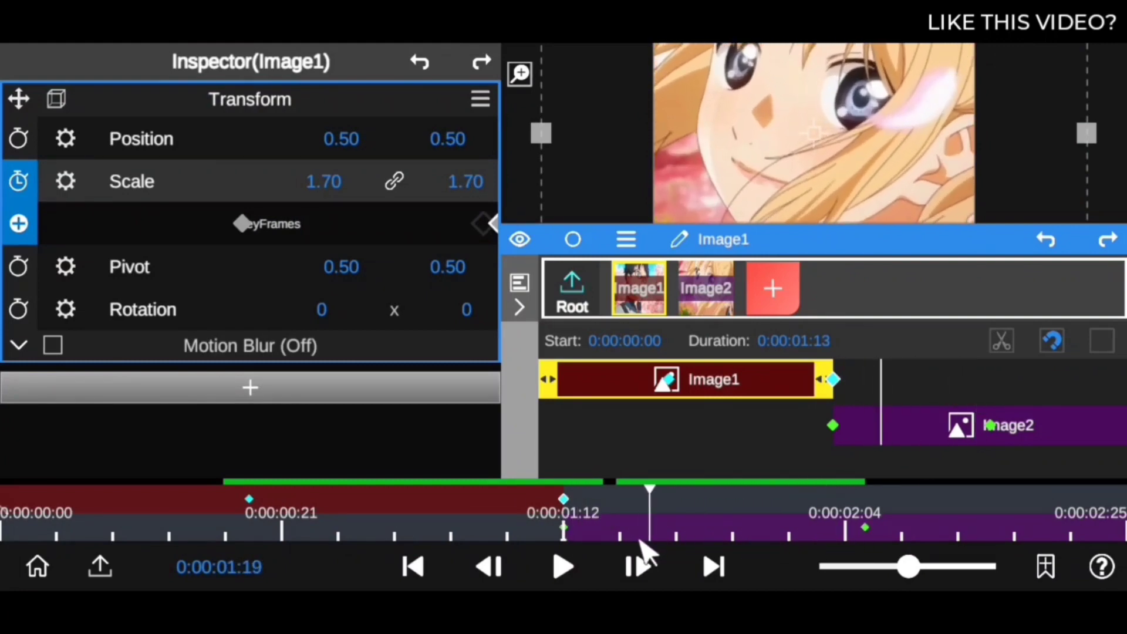
Step: Add an Effect > Blur > Gaussian Blur (amount 3.0) to the Image1 clip
left_click(1006, 425)
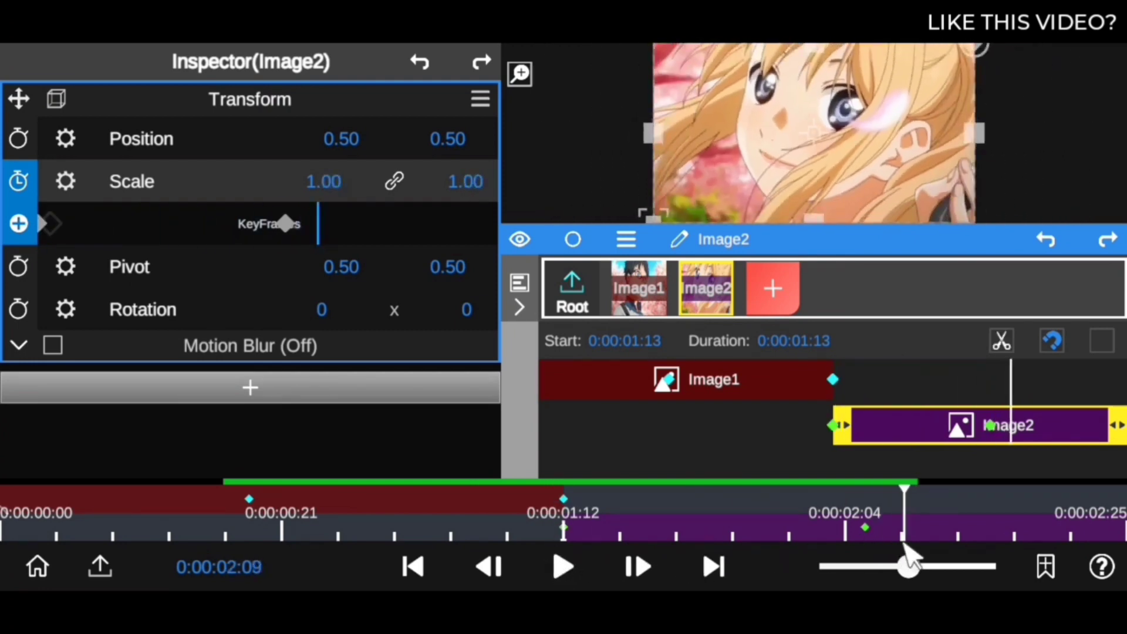
left_click(563, 566)
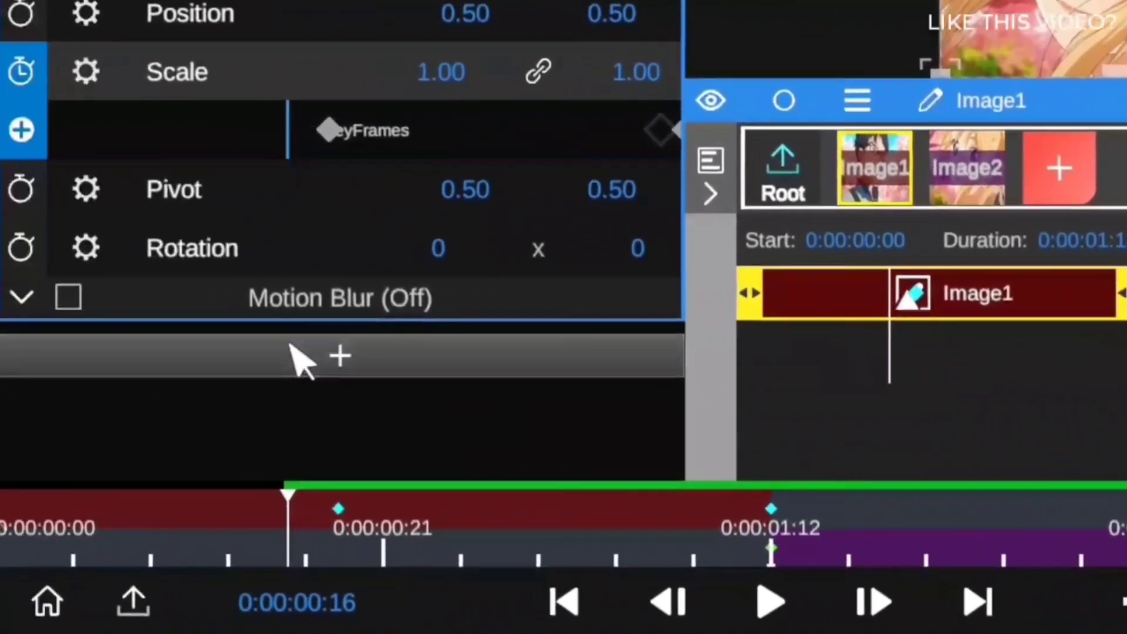
left_click(340, 357)
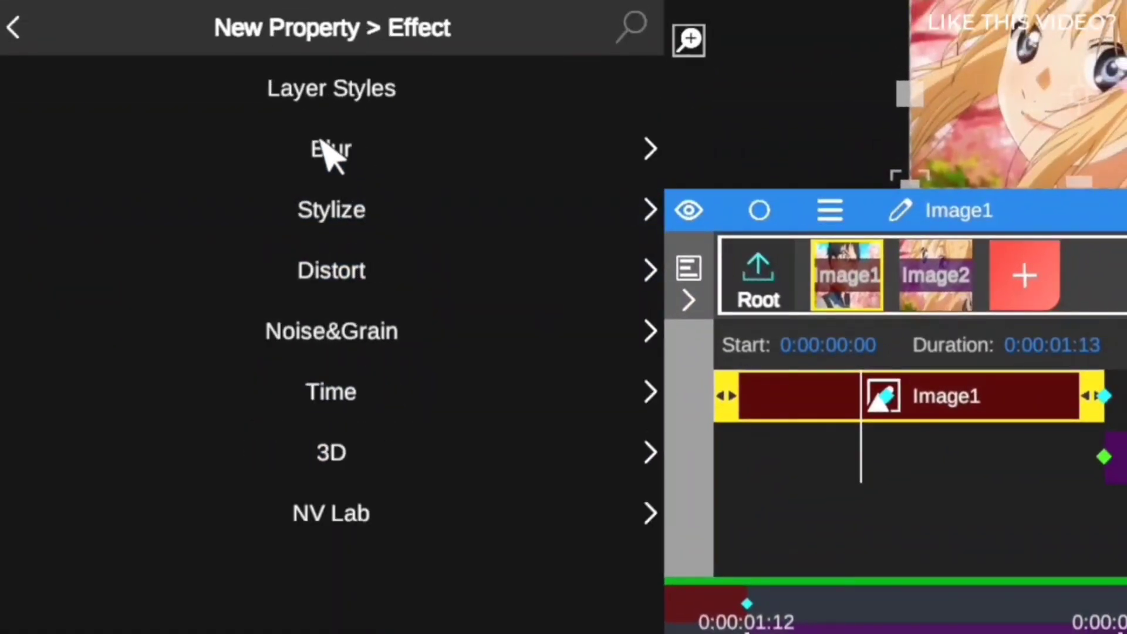
left_click(331, 149)
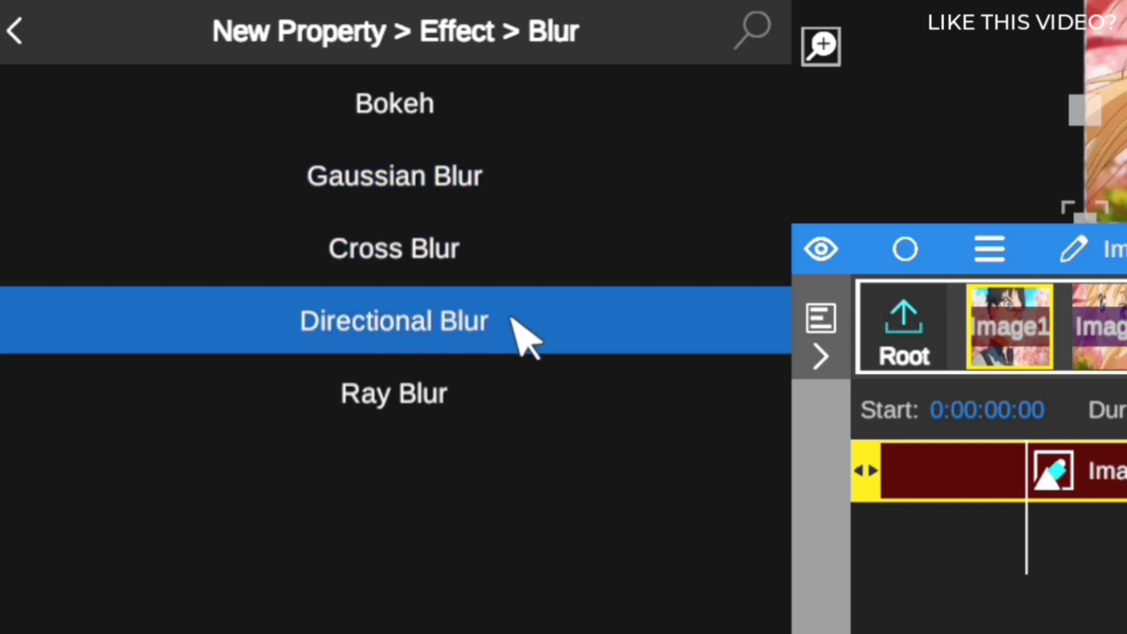
mouse_move(500, 194)
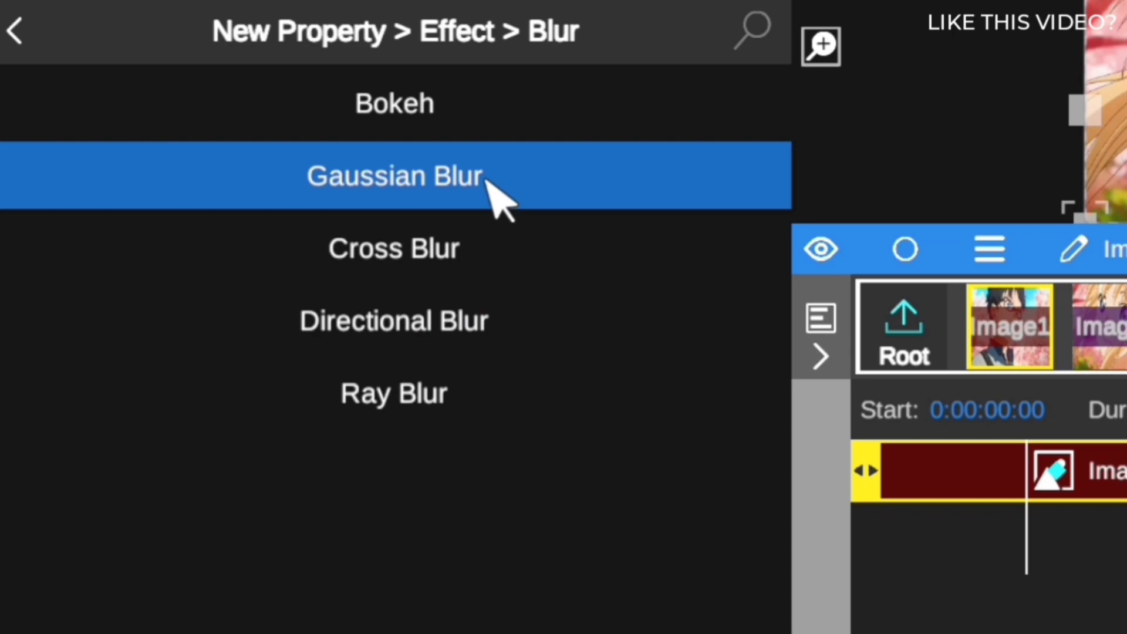
left_click(394, 176)
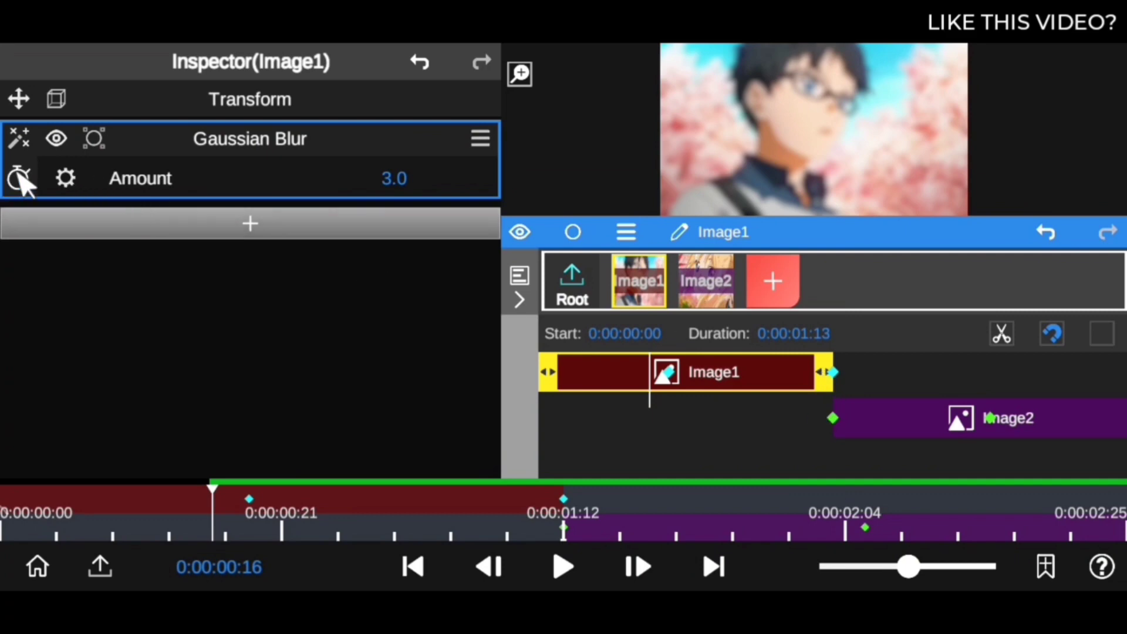
Step: Enable keyframing on the blur amount and add a keyframe at 0:00:00:25
left_click(19, 177)
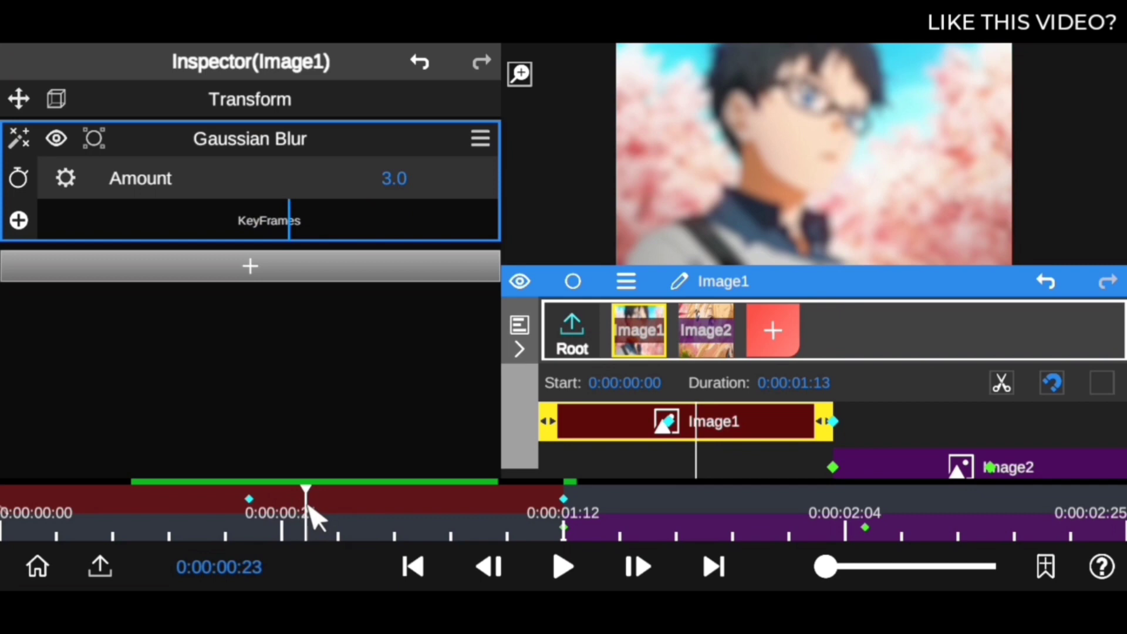
left_click_drag(305, 496, 327, 496)
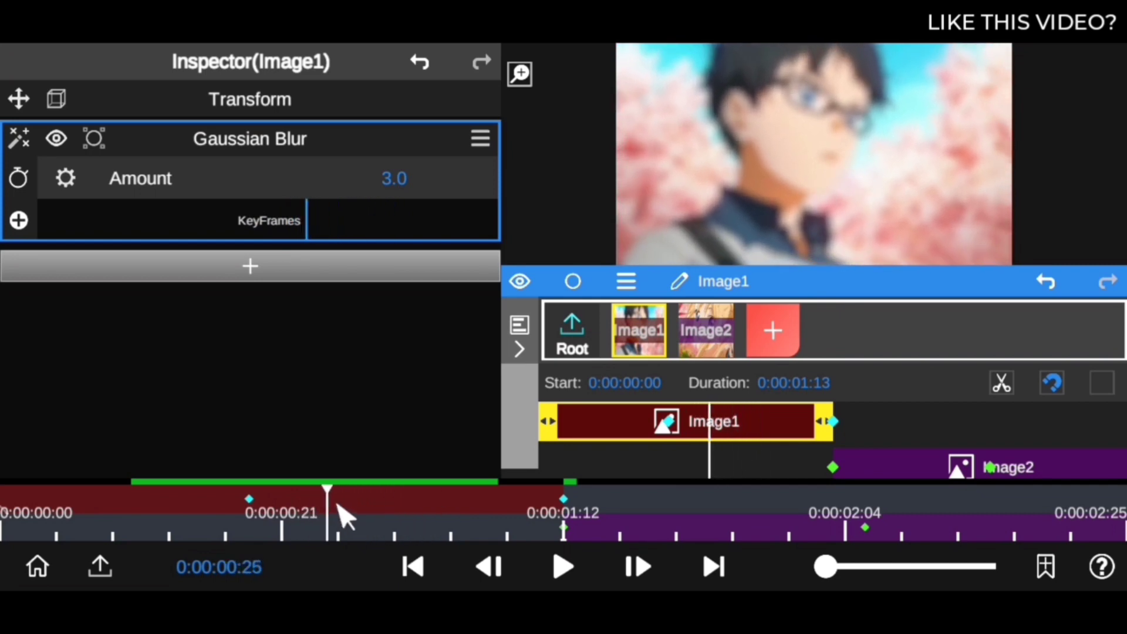
left_click_drag(328, 496, 133, 495)
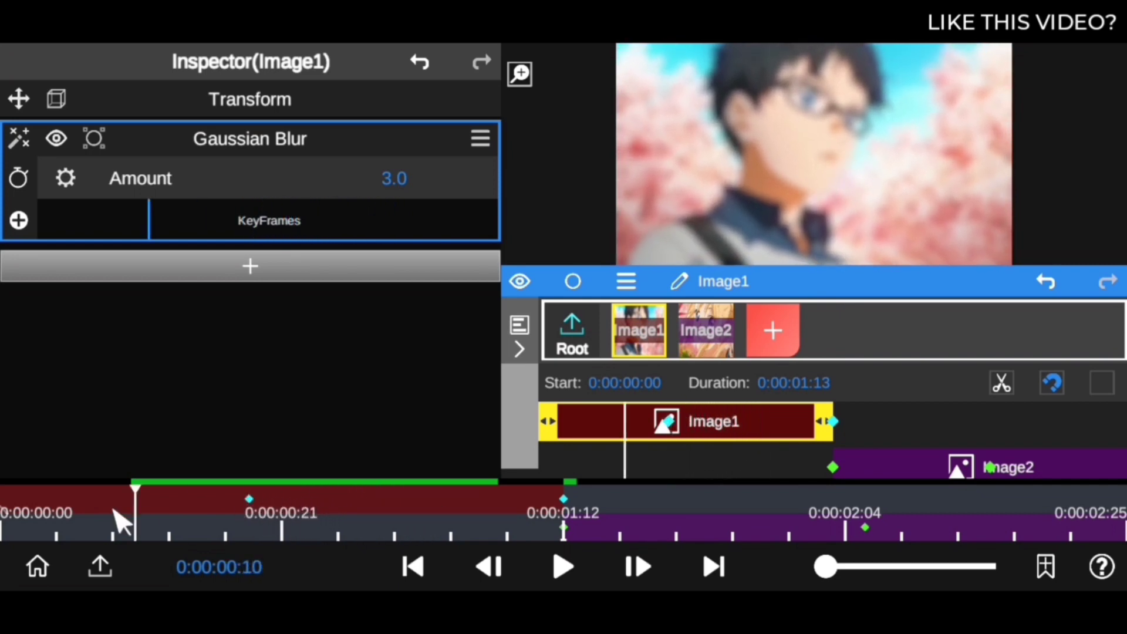
left_click_drag(133, 488, 324, 488)
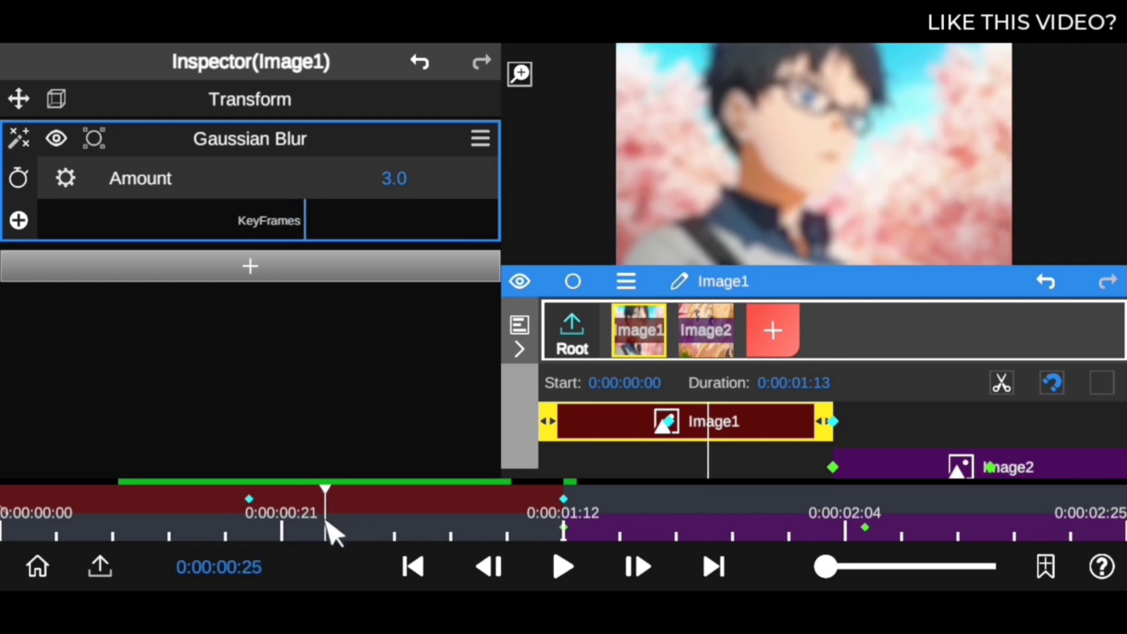
left_click(17, 220)
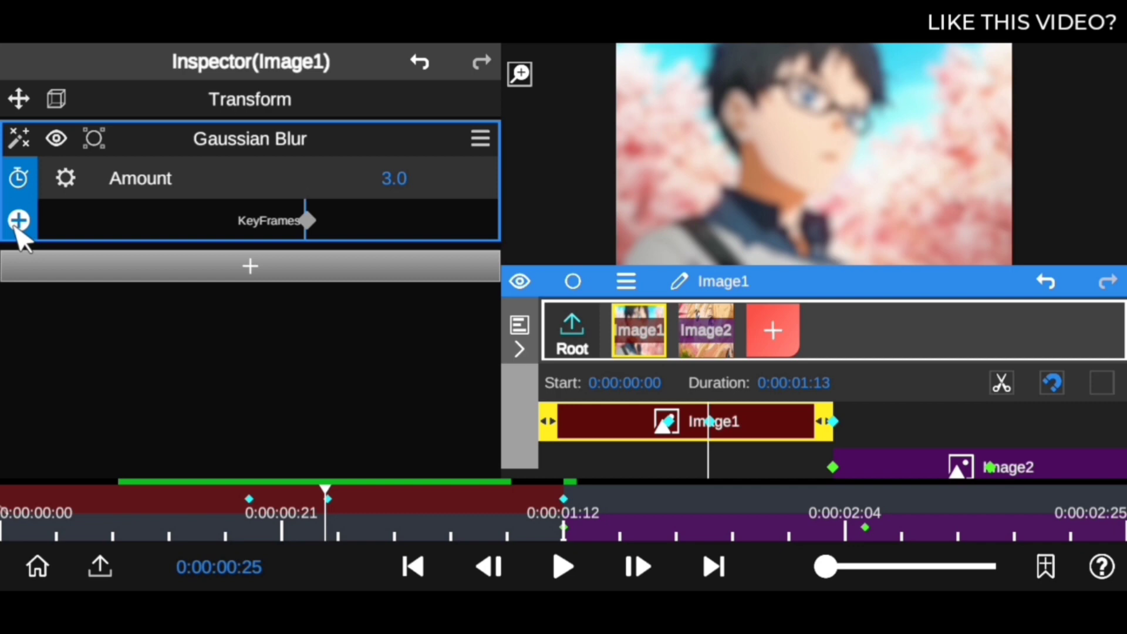
Step: Set that keyframe's blur amount to 0 and add another keyframe at 0:00:01:09
left_click(393, 179)
type("0")
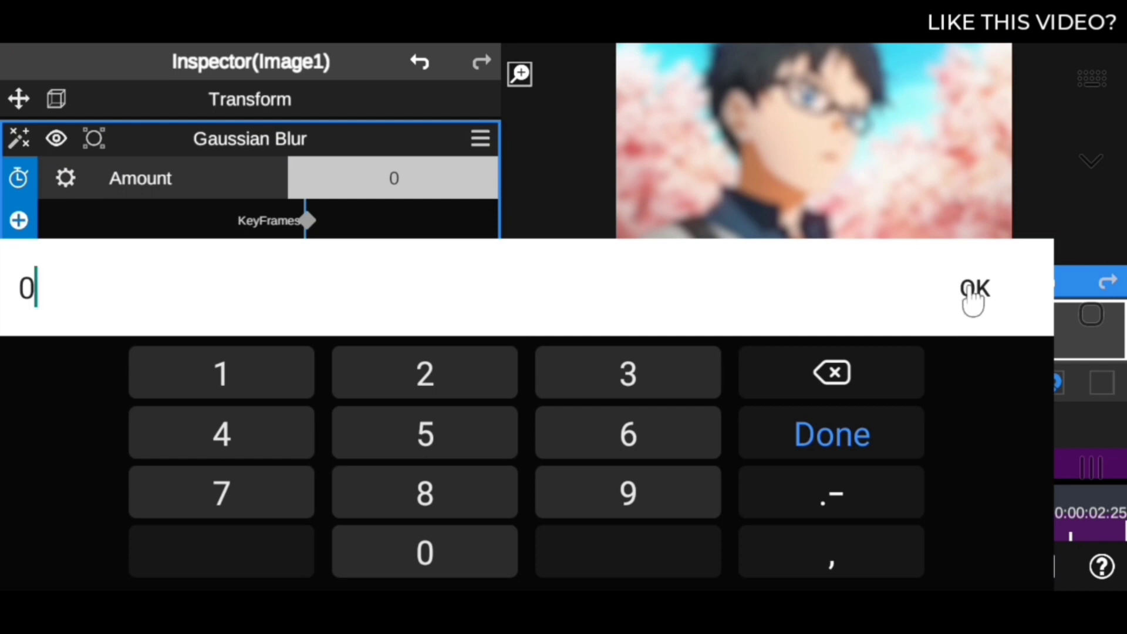
left_click(974, 288)
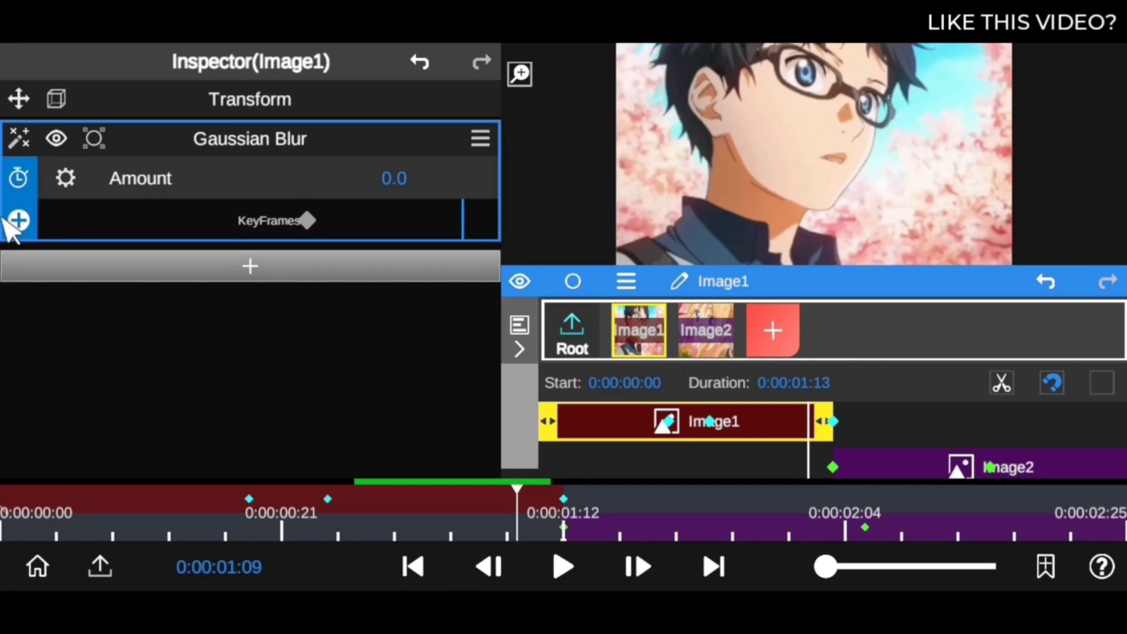
left_click(17, 221)
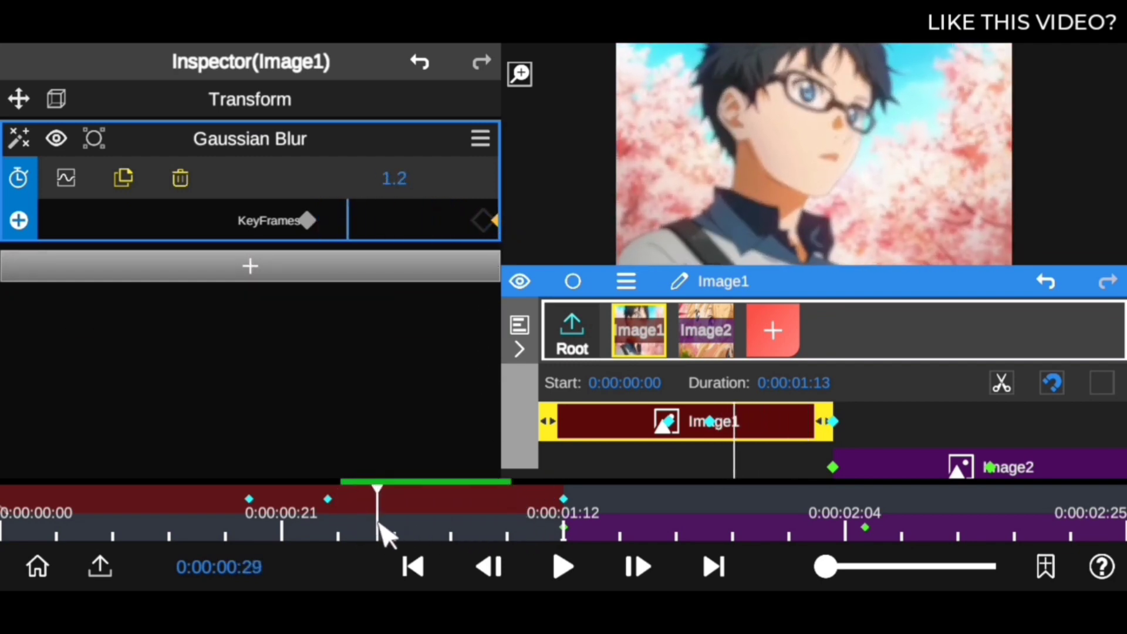
Step: Move the playhead to 0:00:01:18 inside Image2 so its properties show in the Inspector
left_click_drag(377, 495, 523, 496)
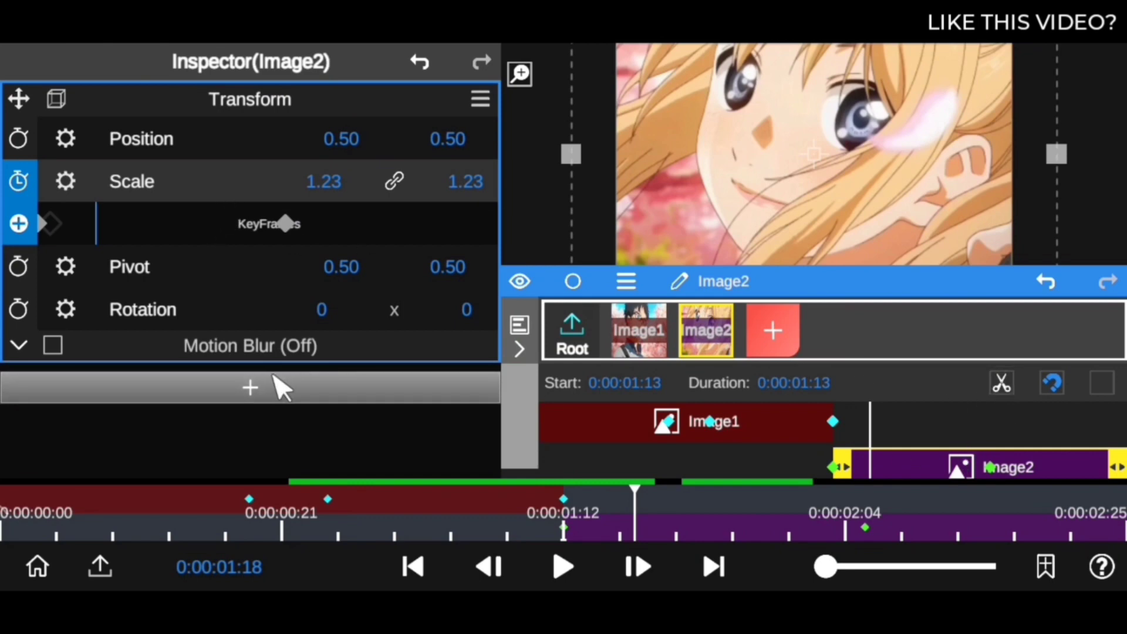
Step: Add a Gaussian Blur to Image2, keyframe its amount at 5.5, and preview the project
left_click(250, 386)
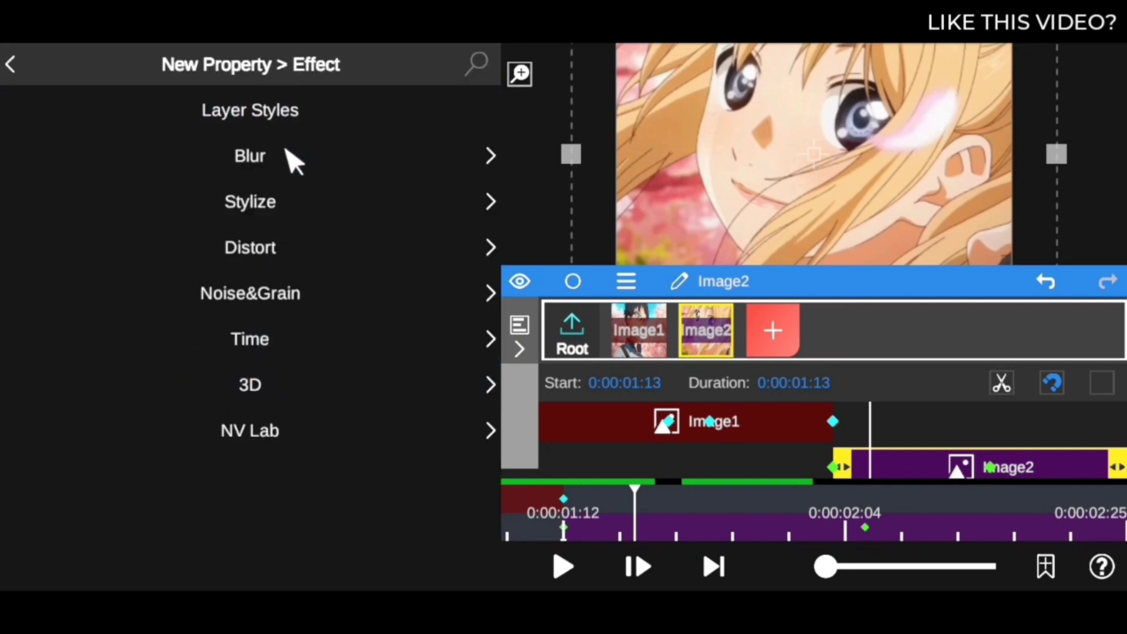
left_click(249, 156)
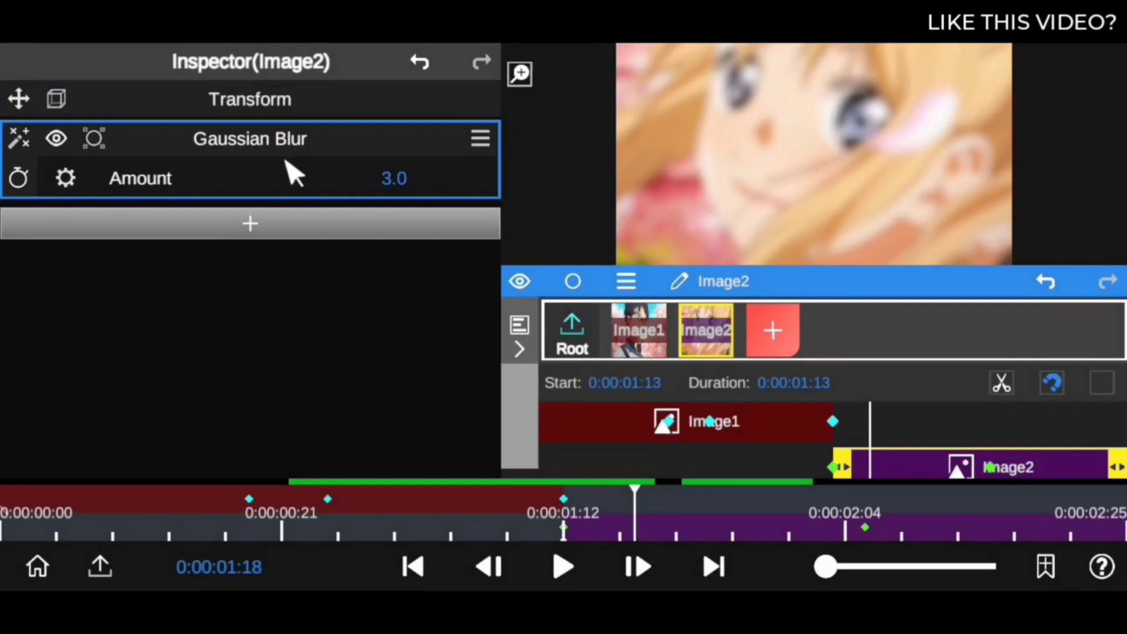
left_click(18, 177)
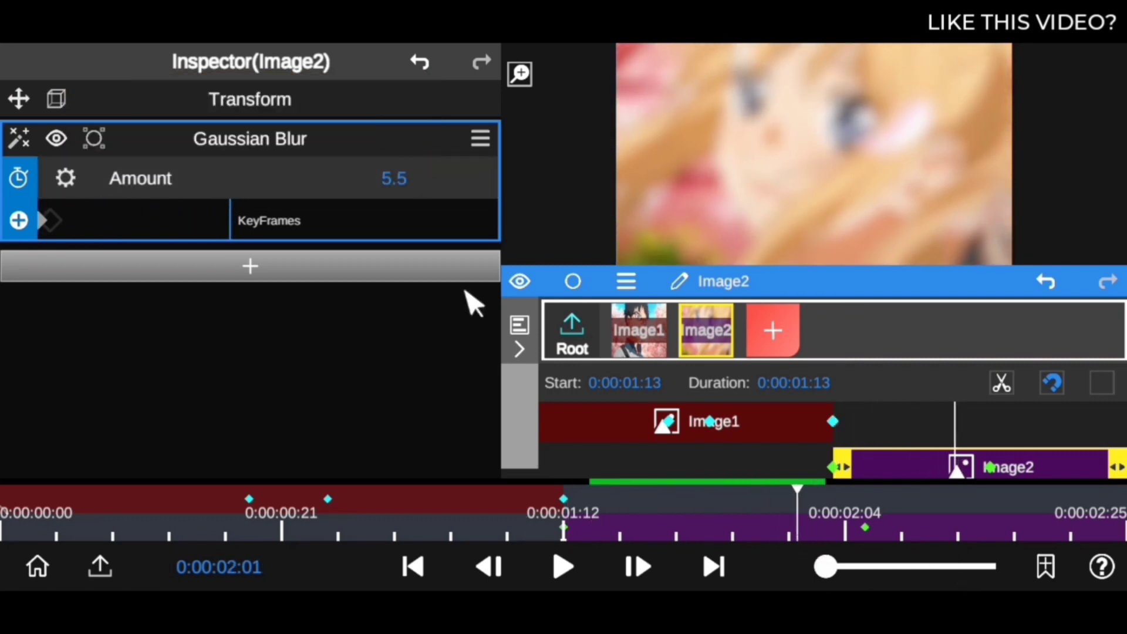
left_click(394, 178)
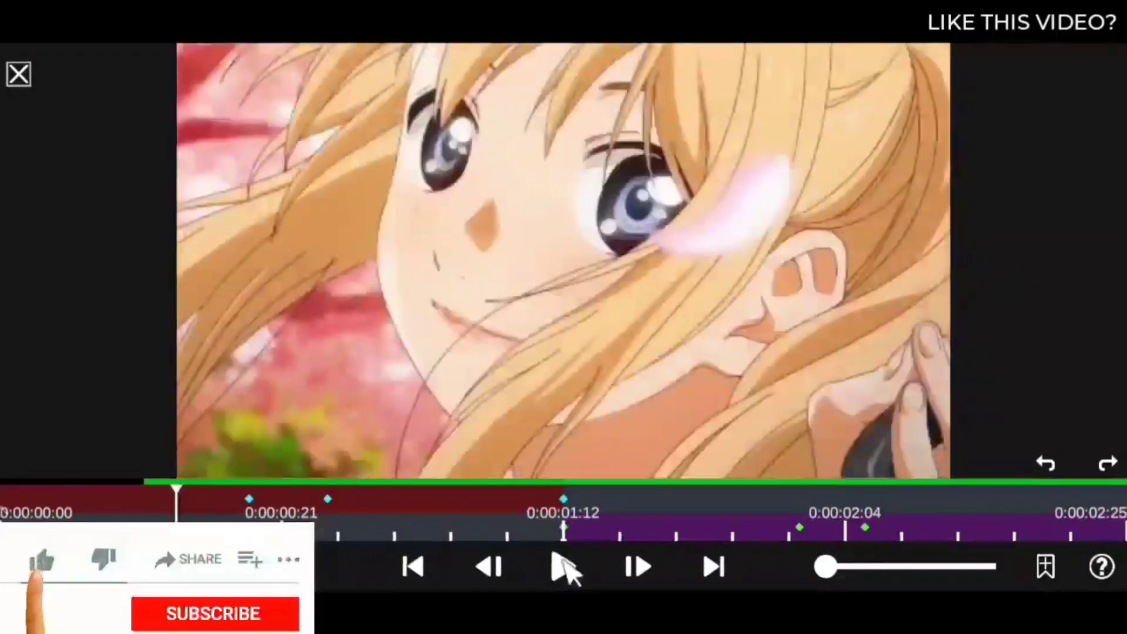
left_click(42, 559)
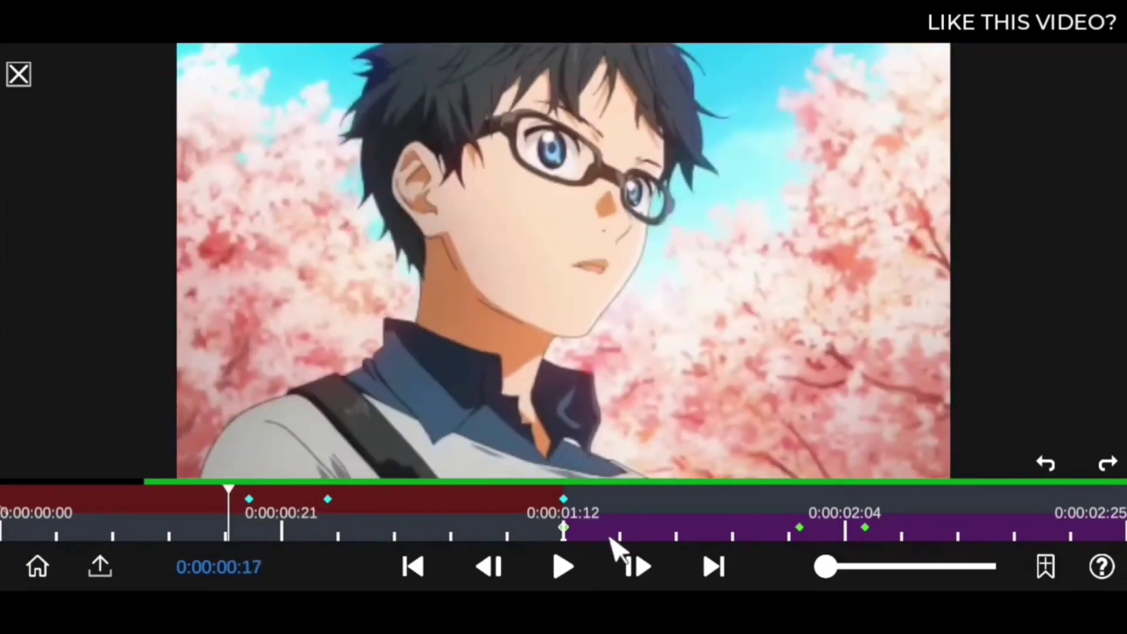
left_click(562, 566)
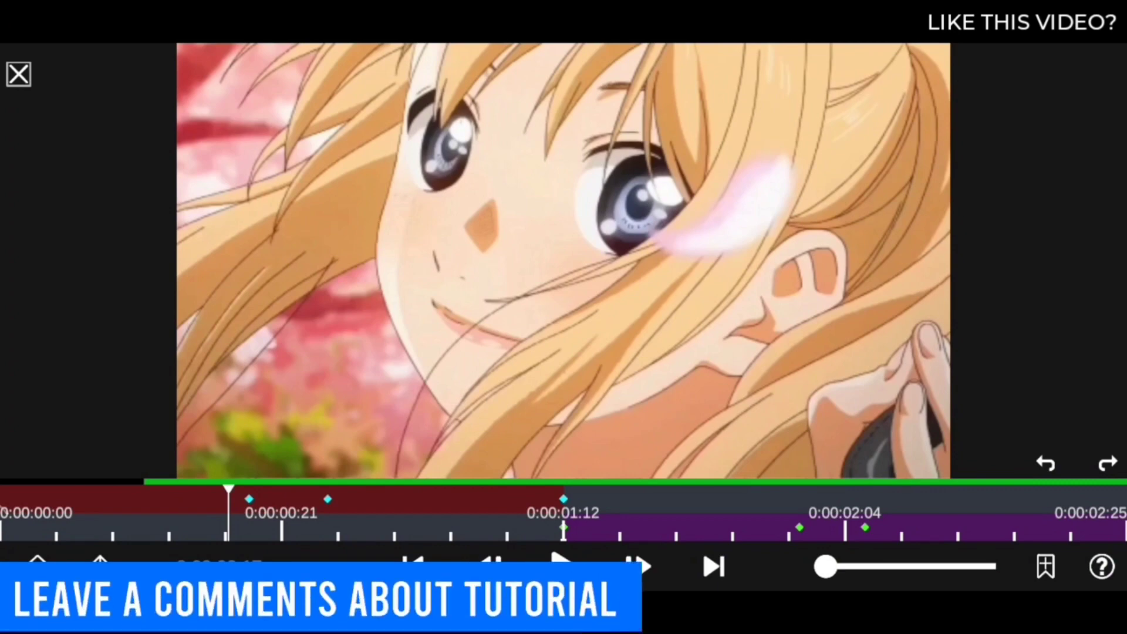
left_click(563, 566)
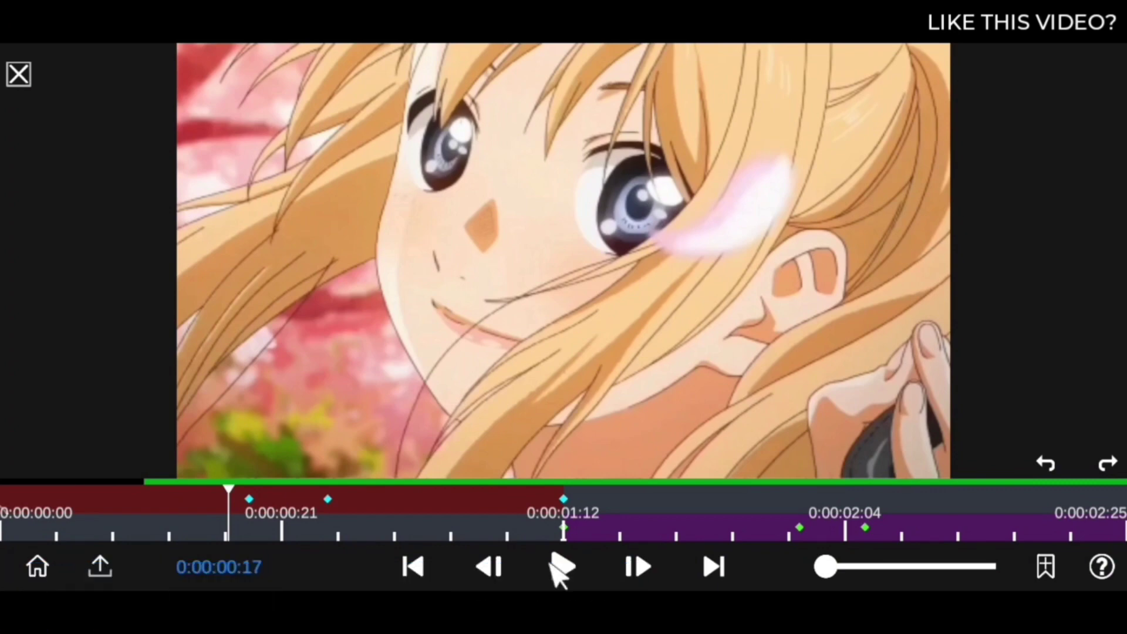
left_click(561, 566)
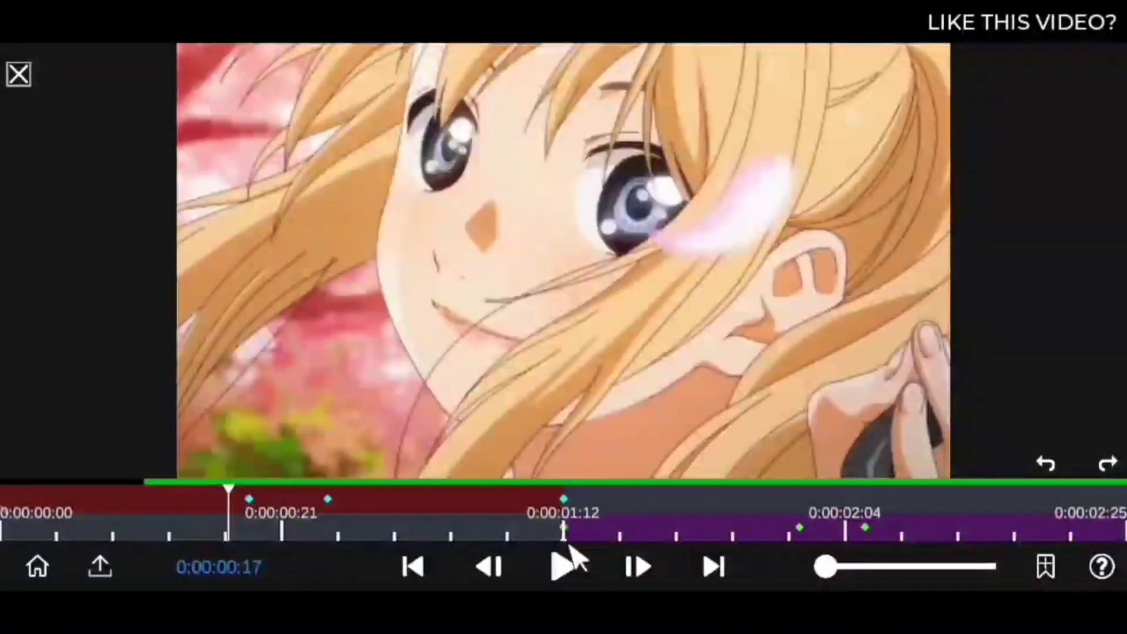
left_click(558, 566)
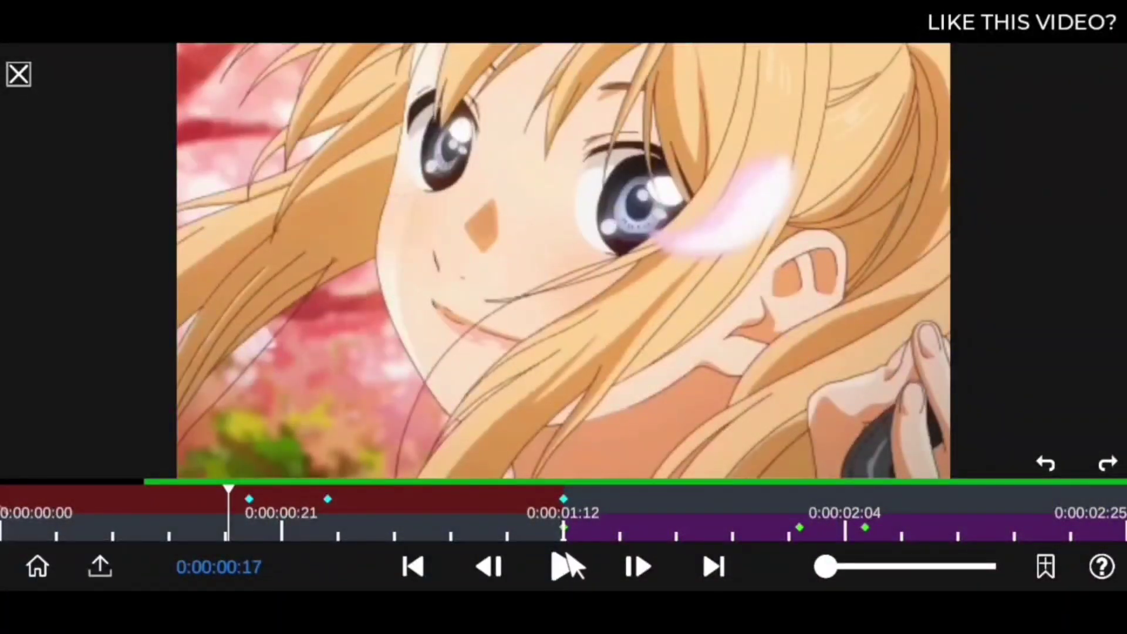